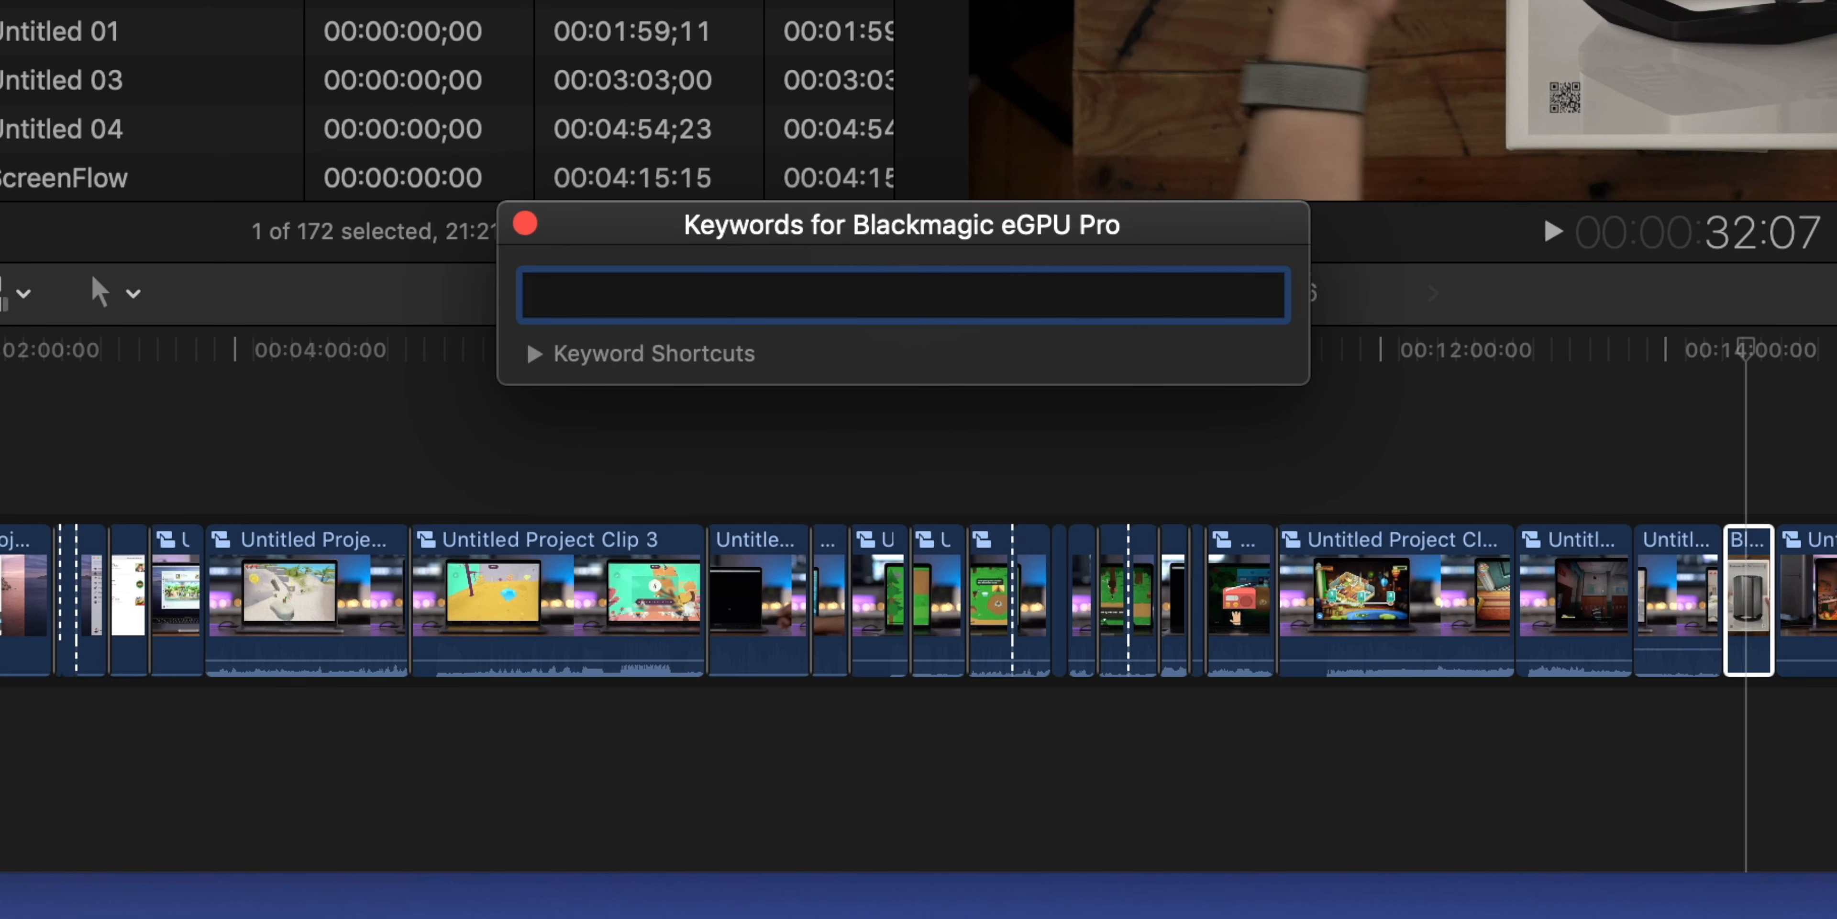
Tag the clip 'Box shot for Blackmagic eGPU Pro' and dismiss its Keywords window
type("Box shot for Blackmagic eGPU Pro")
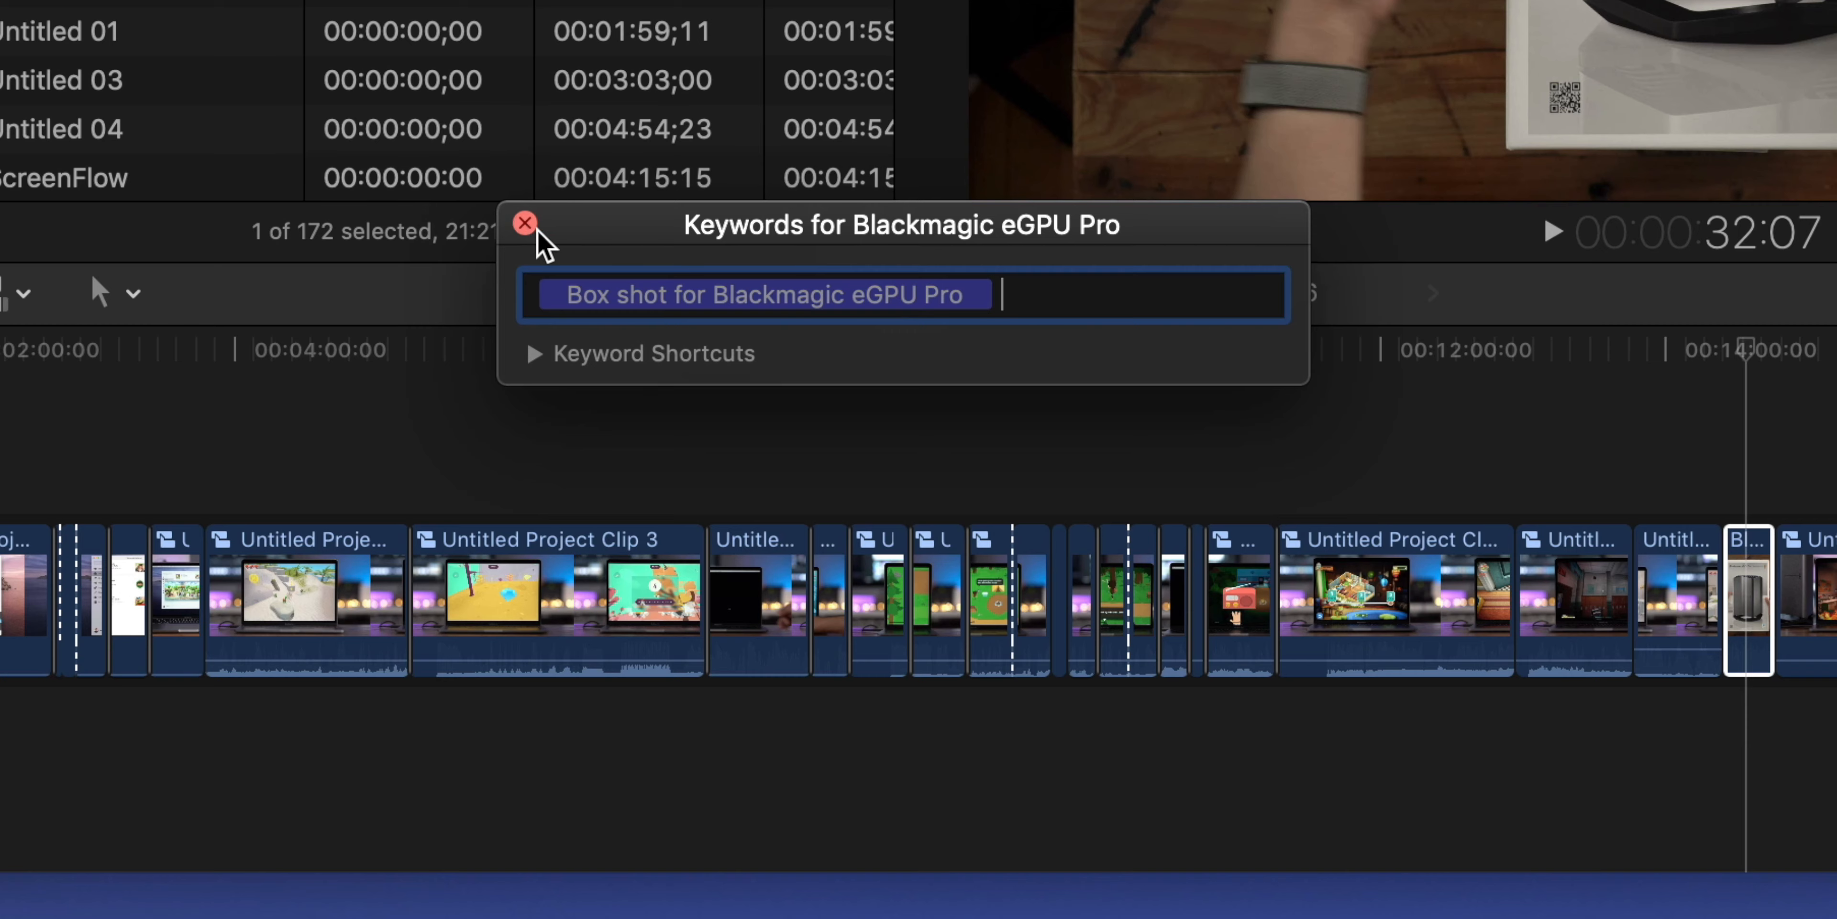
left_click(524, 233)
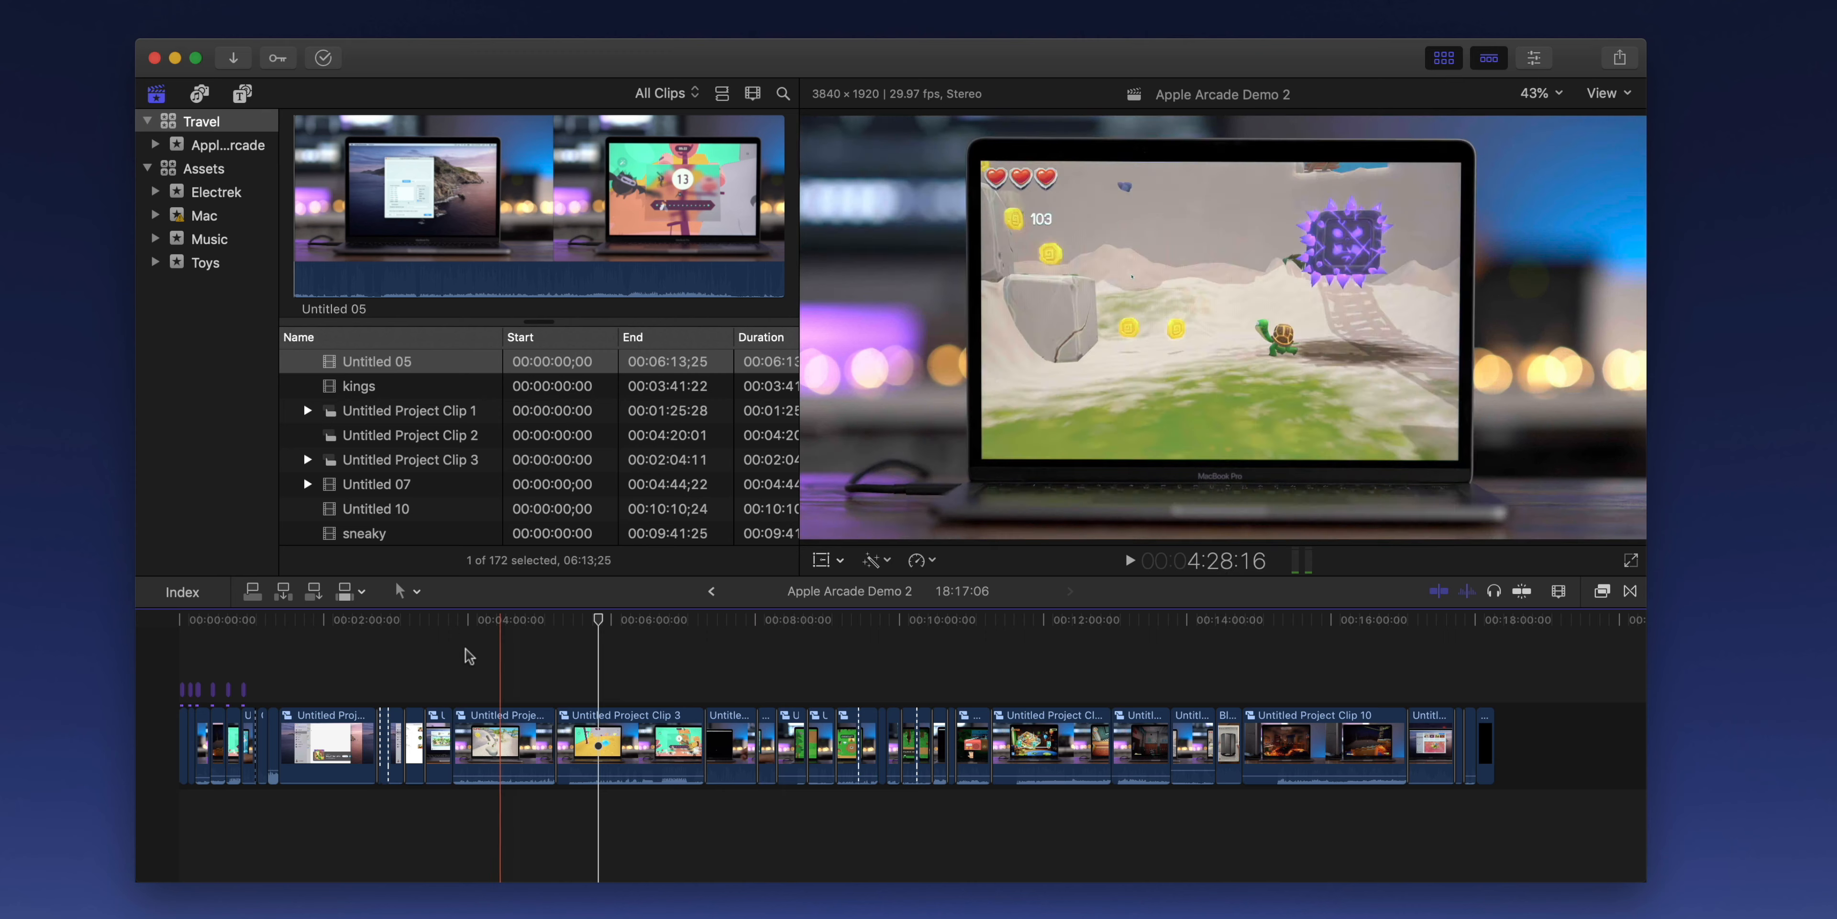
Select the short eGPU clip near 14 minutes and bring up its shortcut menu
left_click(1108, 683)
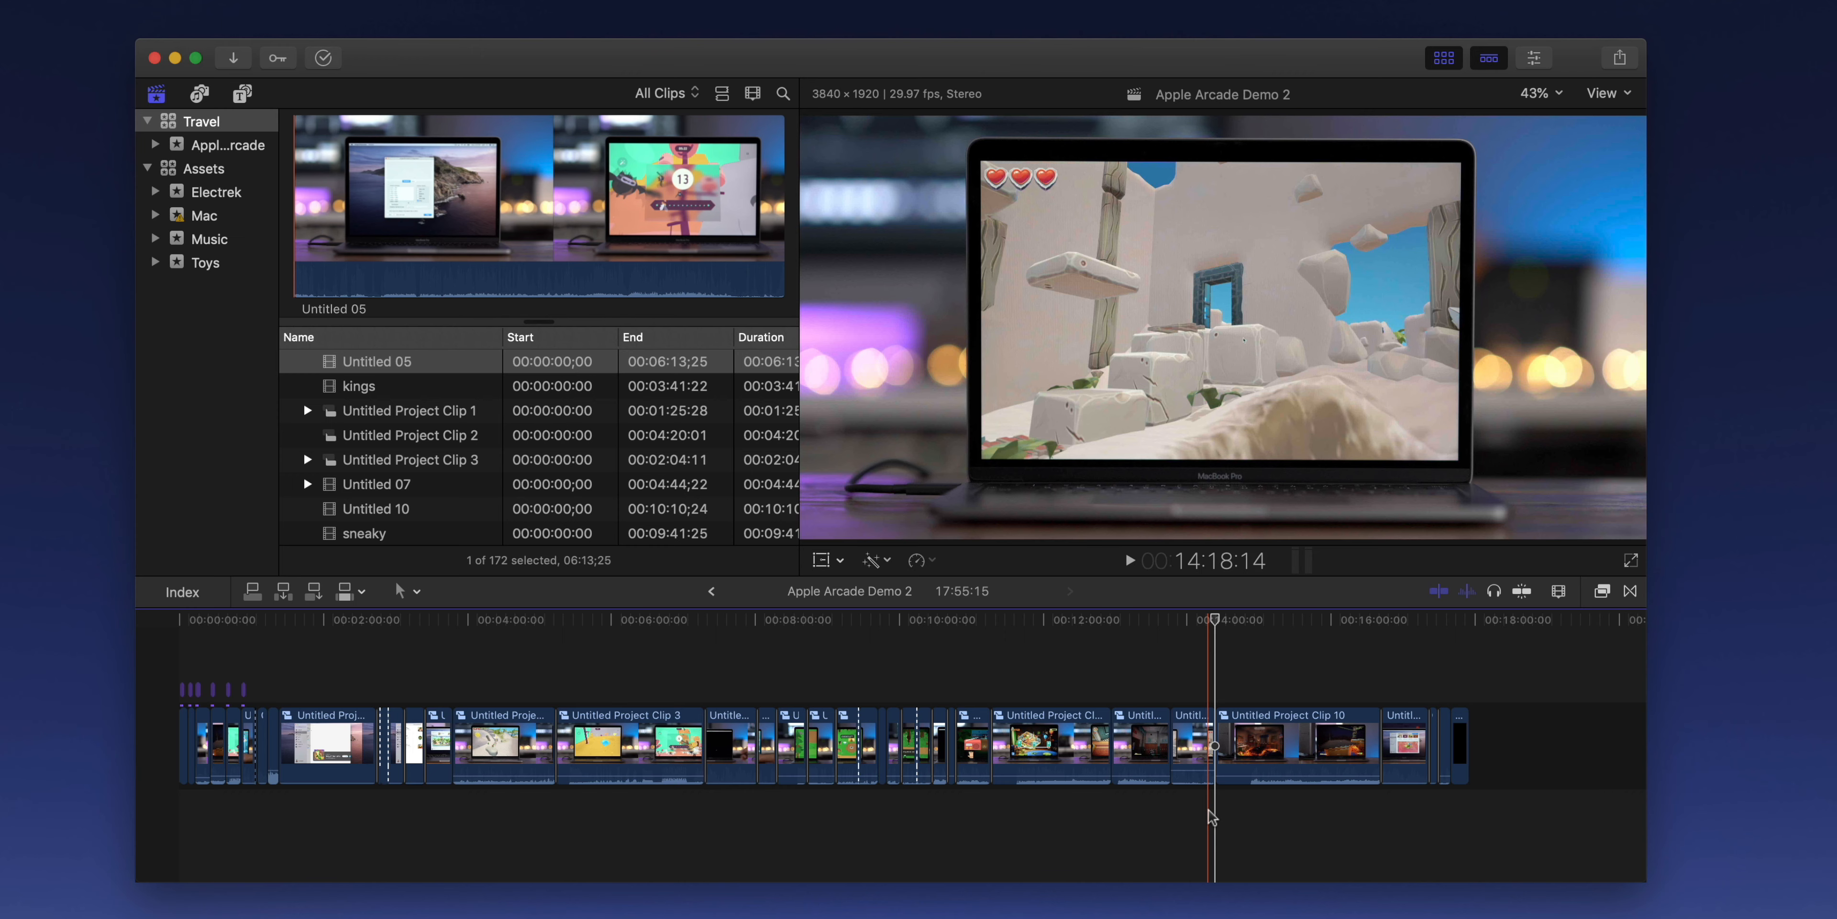
left_click(1228, 747)
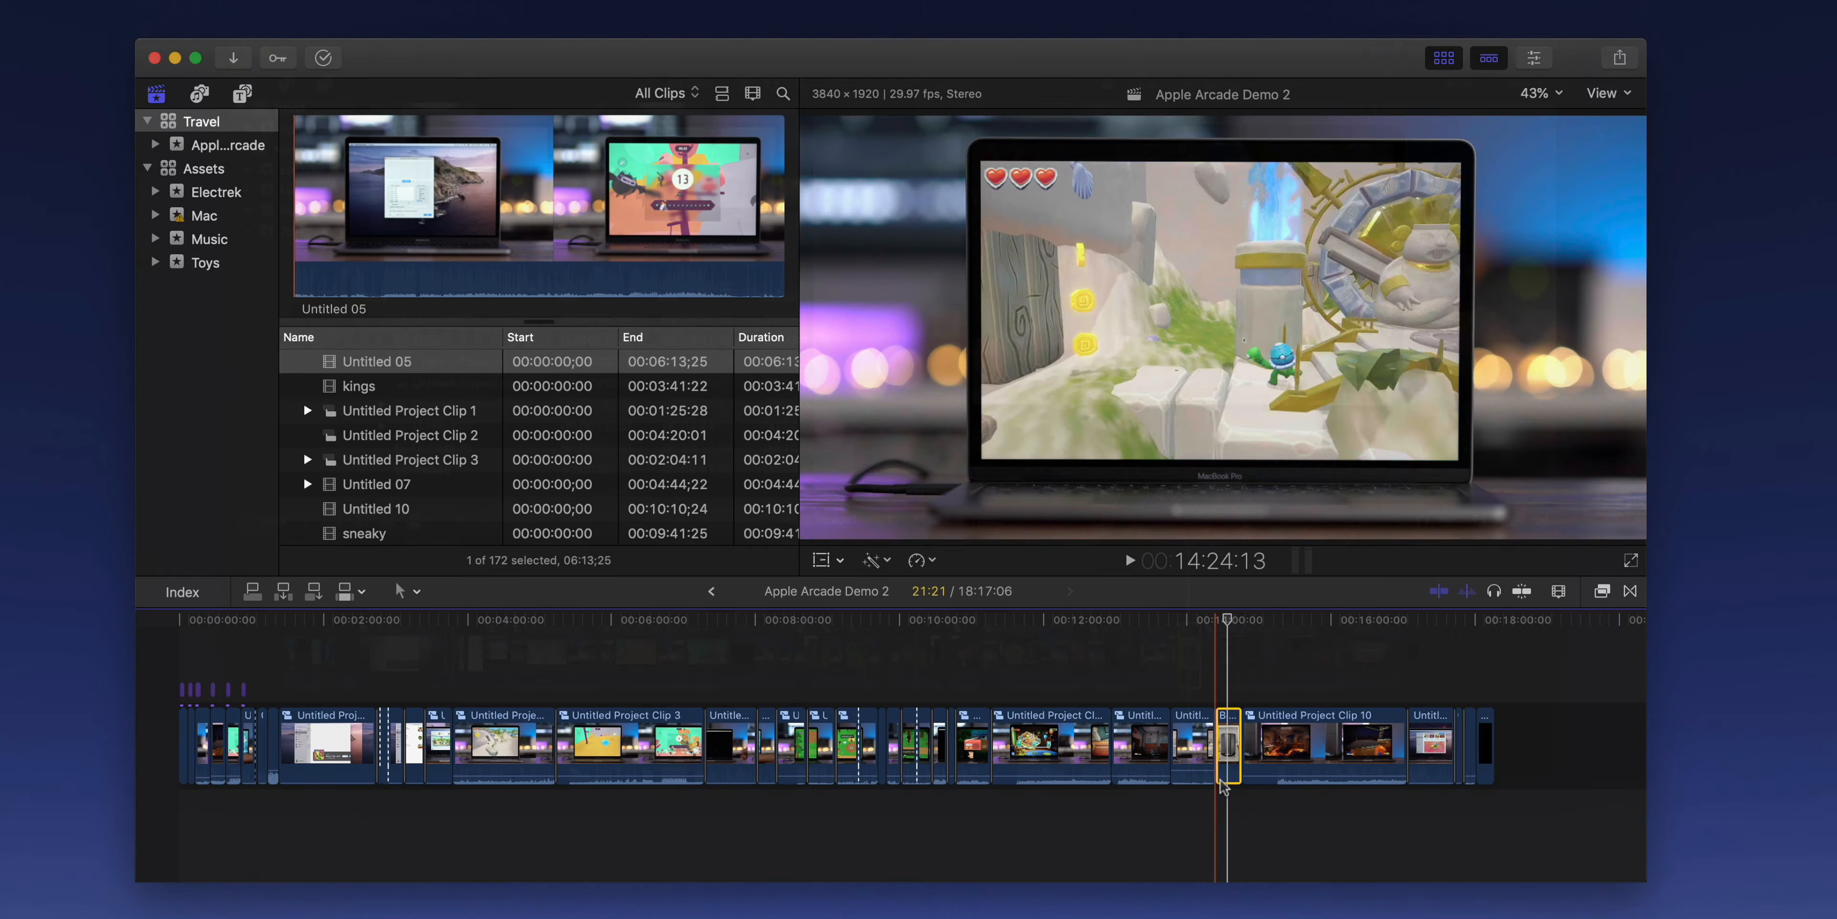
right_click(1227, 749)
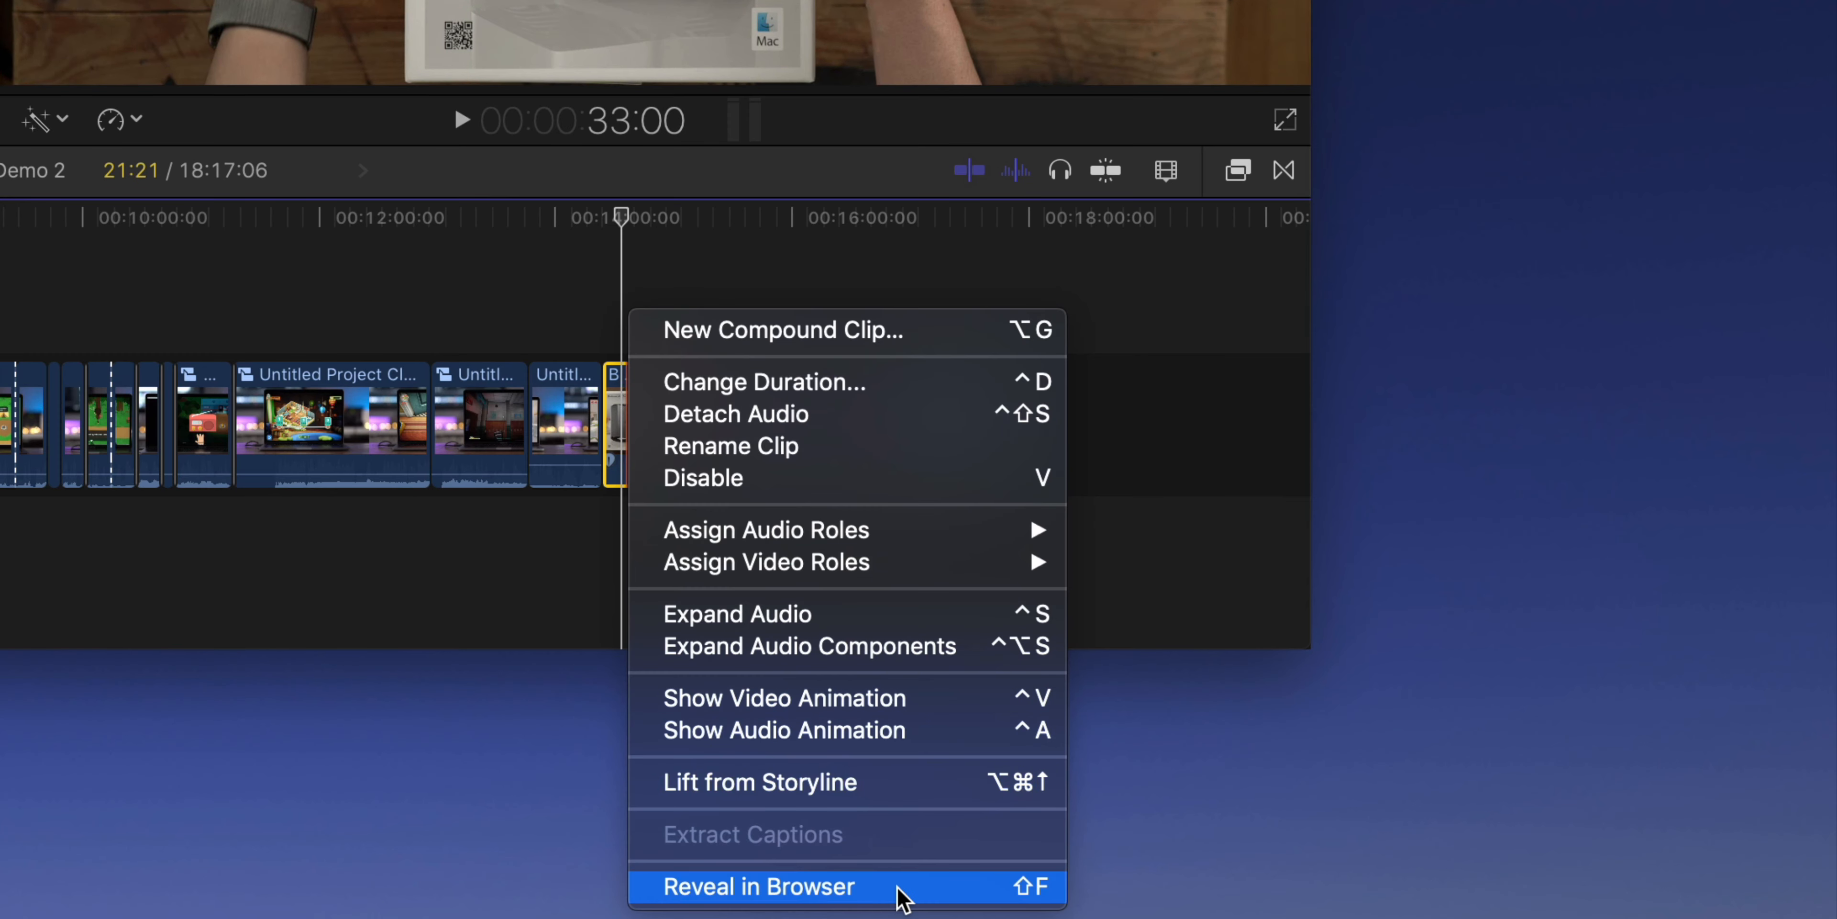
Reveal the eGPU clip's source in the browser and mark its box-shot portion
left_click(758, 896)
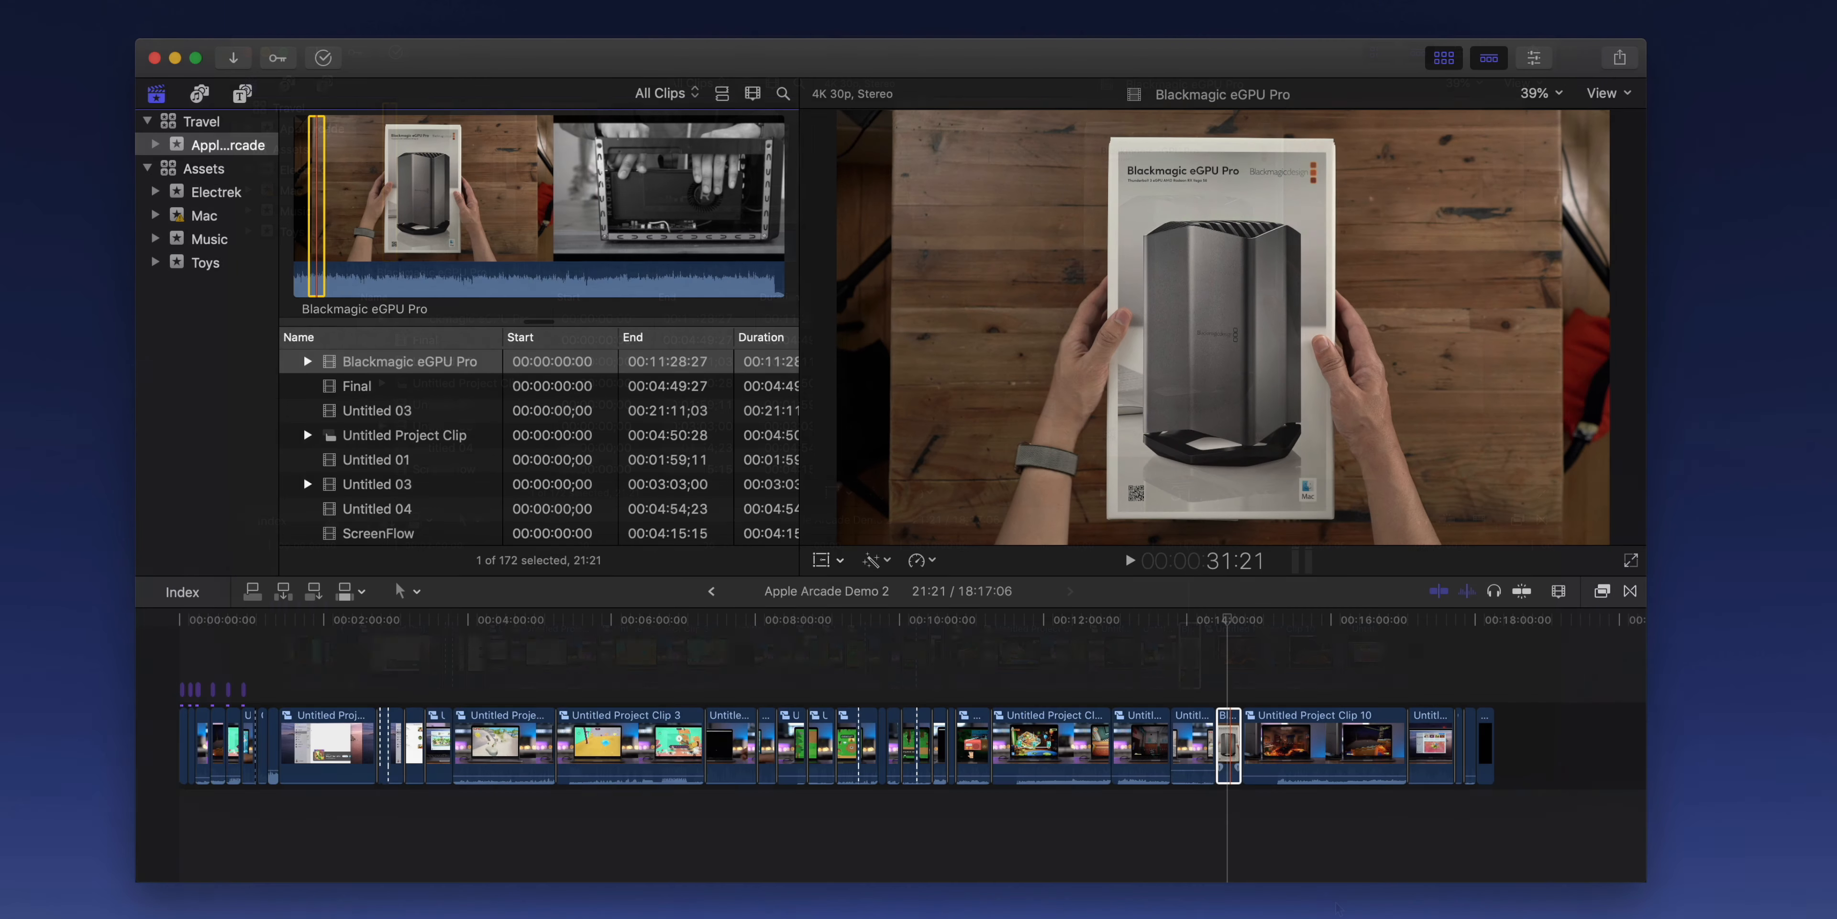
left_click(1228, 746)
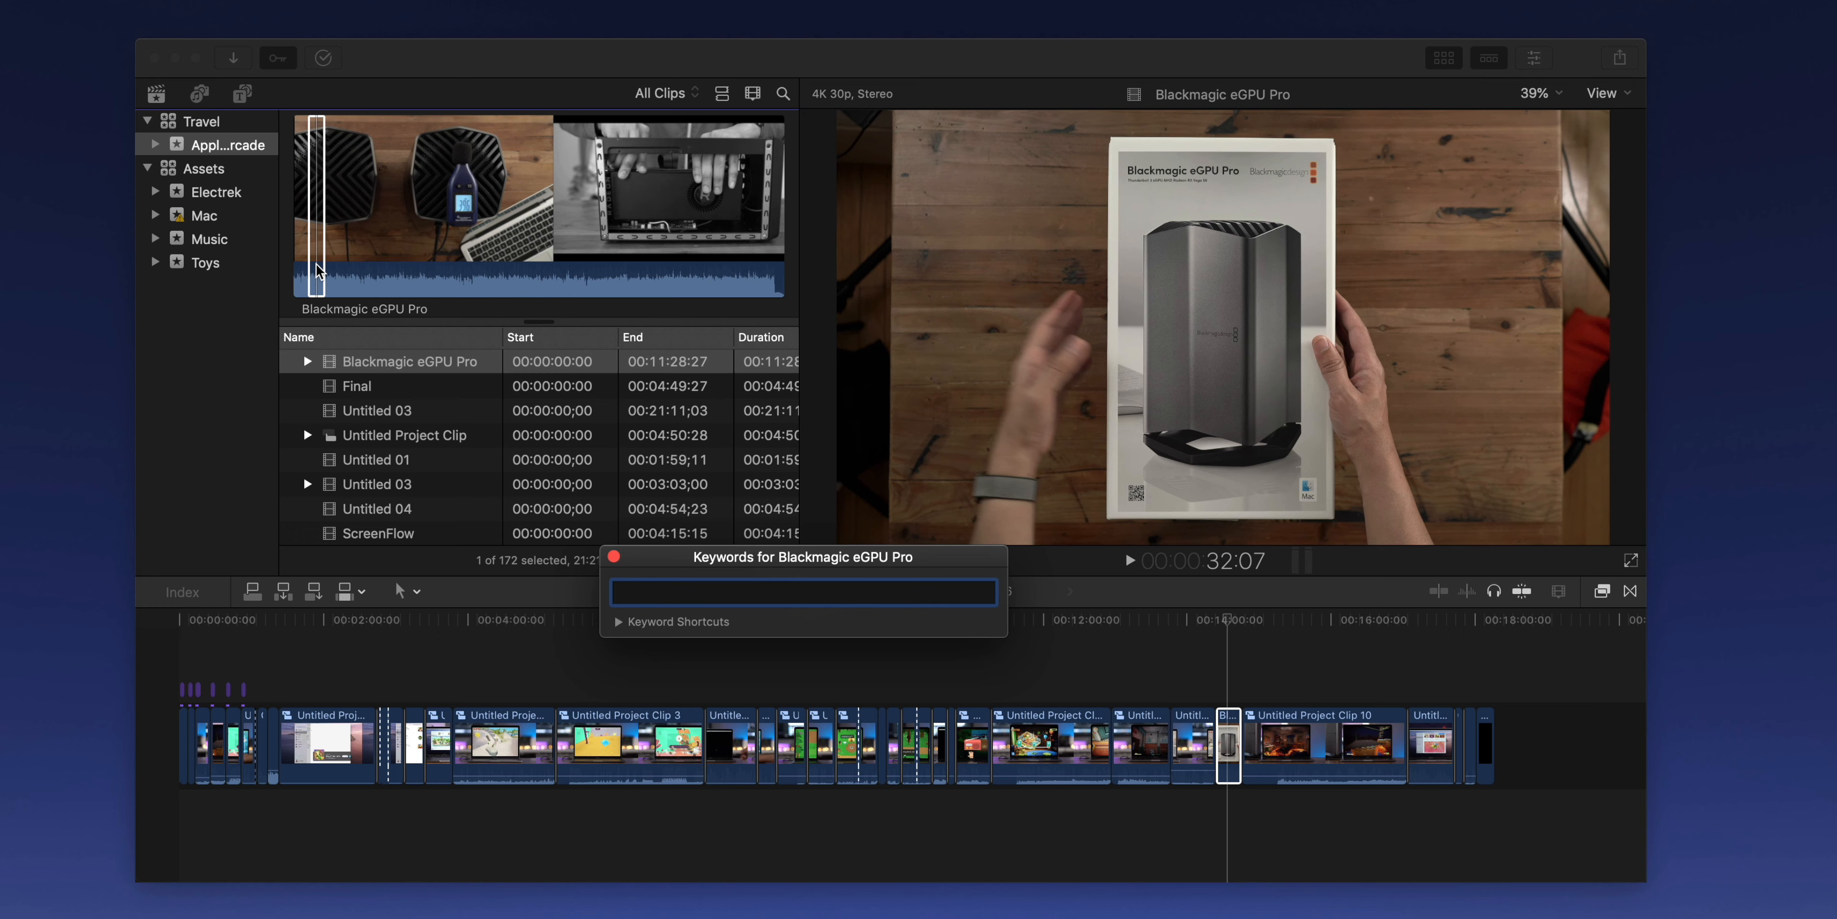
Keyword the range 'Box shot for Blackmagic eGPU Pro' and delete the short timeline clip
type("Box shot for B")
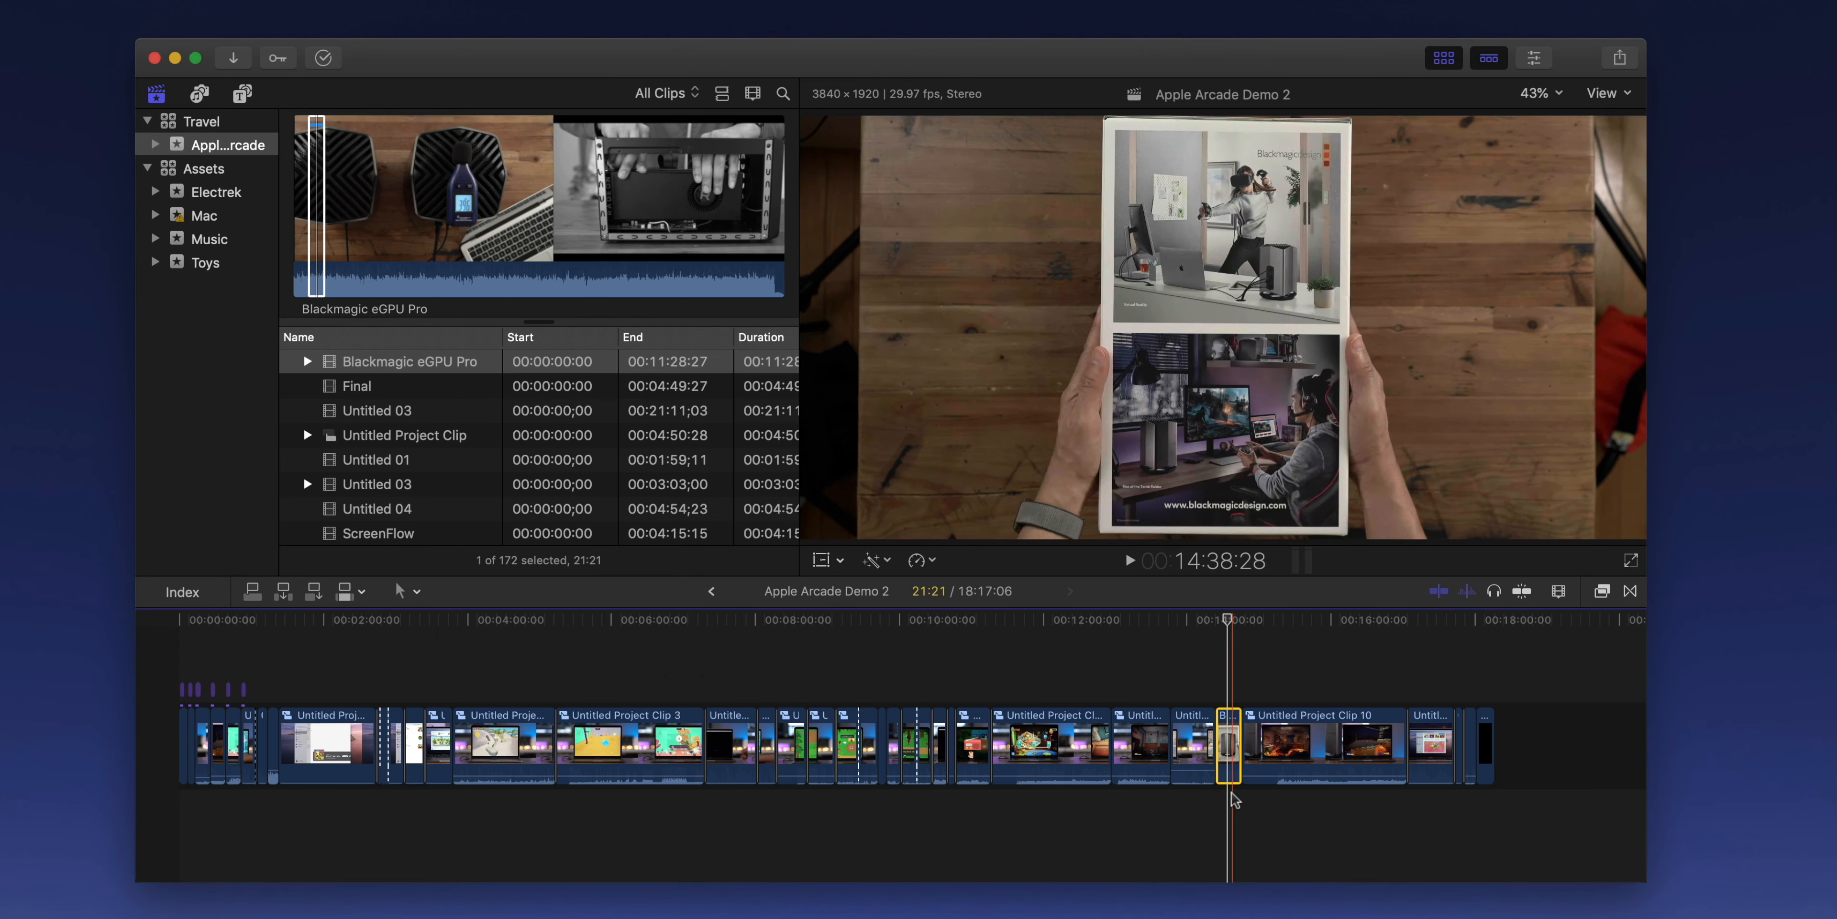
left_click(1215, 746)
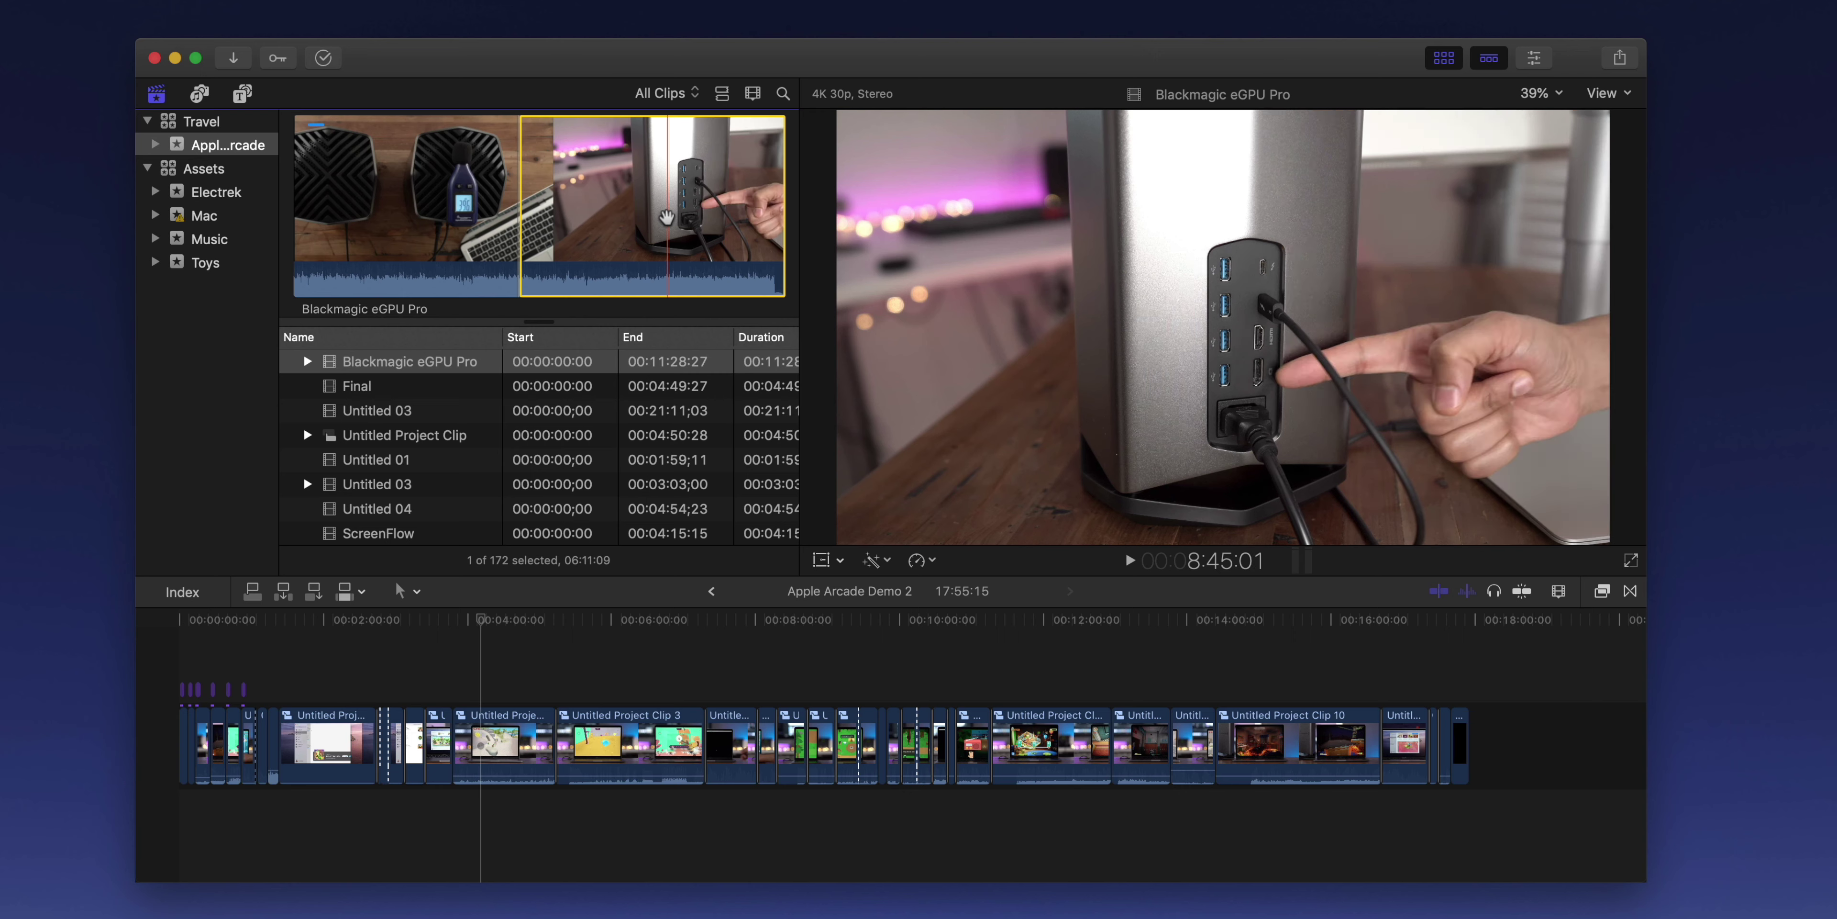
Pick the frogger screen-recording clip further down the event's clip list
left_click(357, 386)
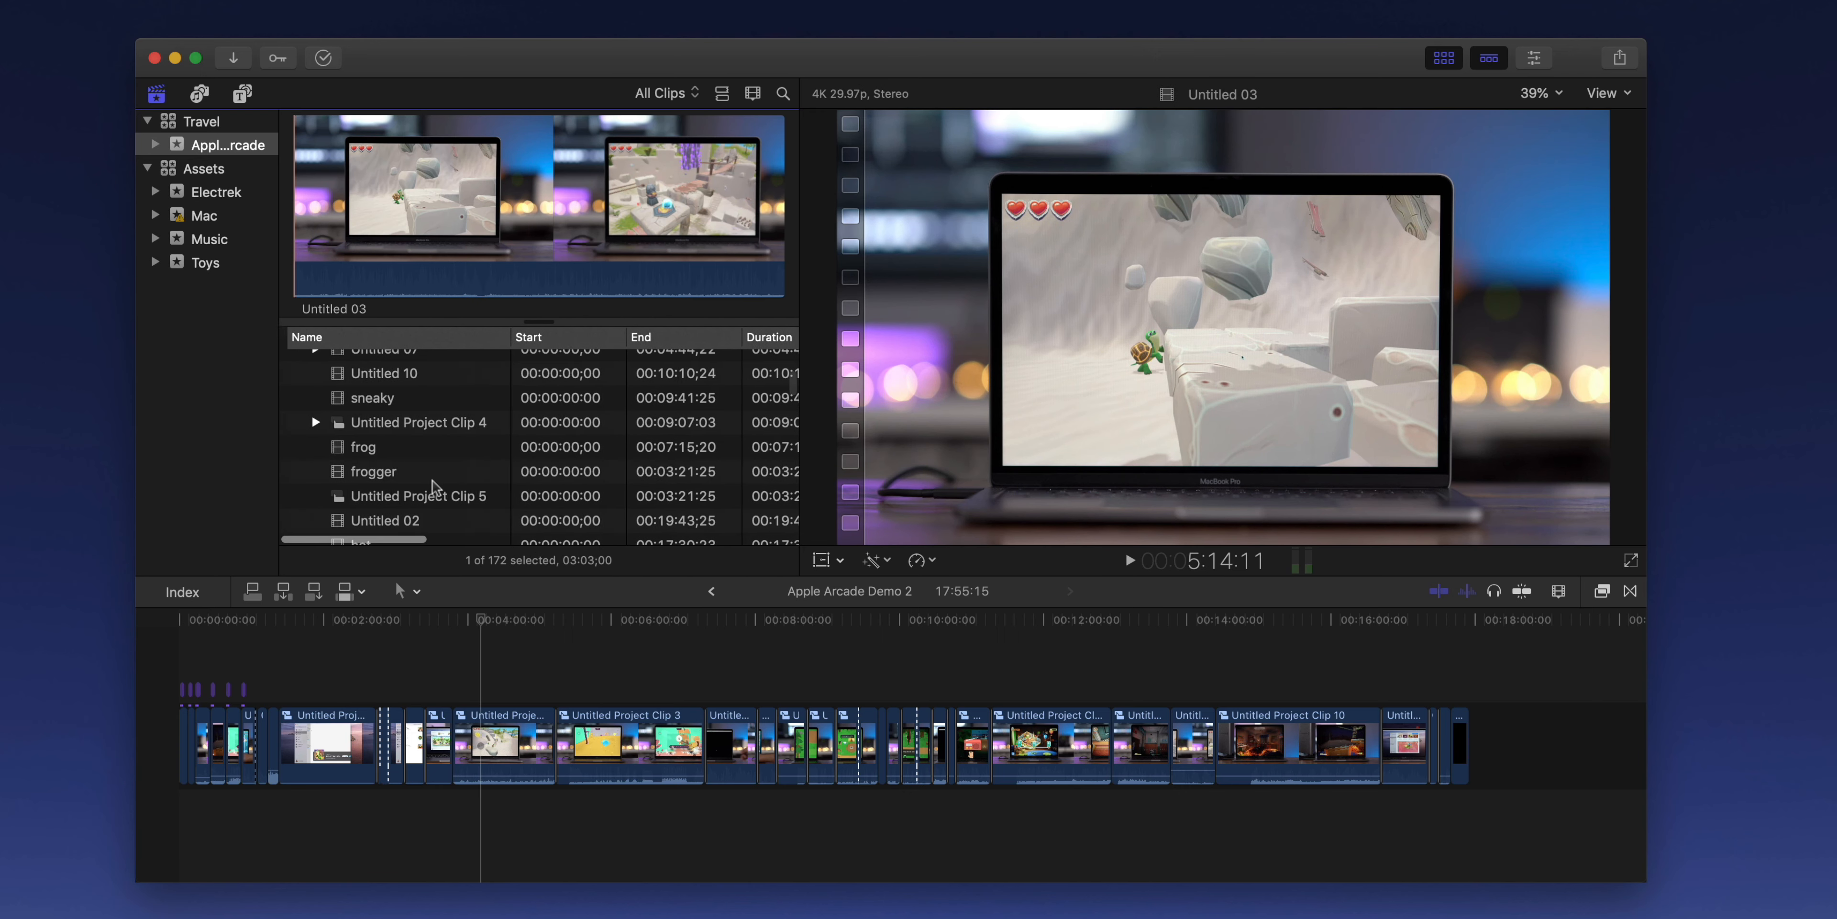
left_click(372, 472)
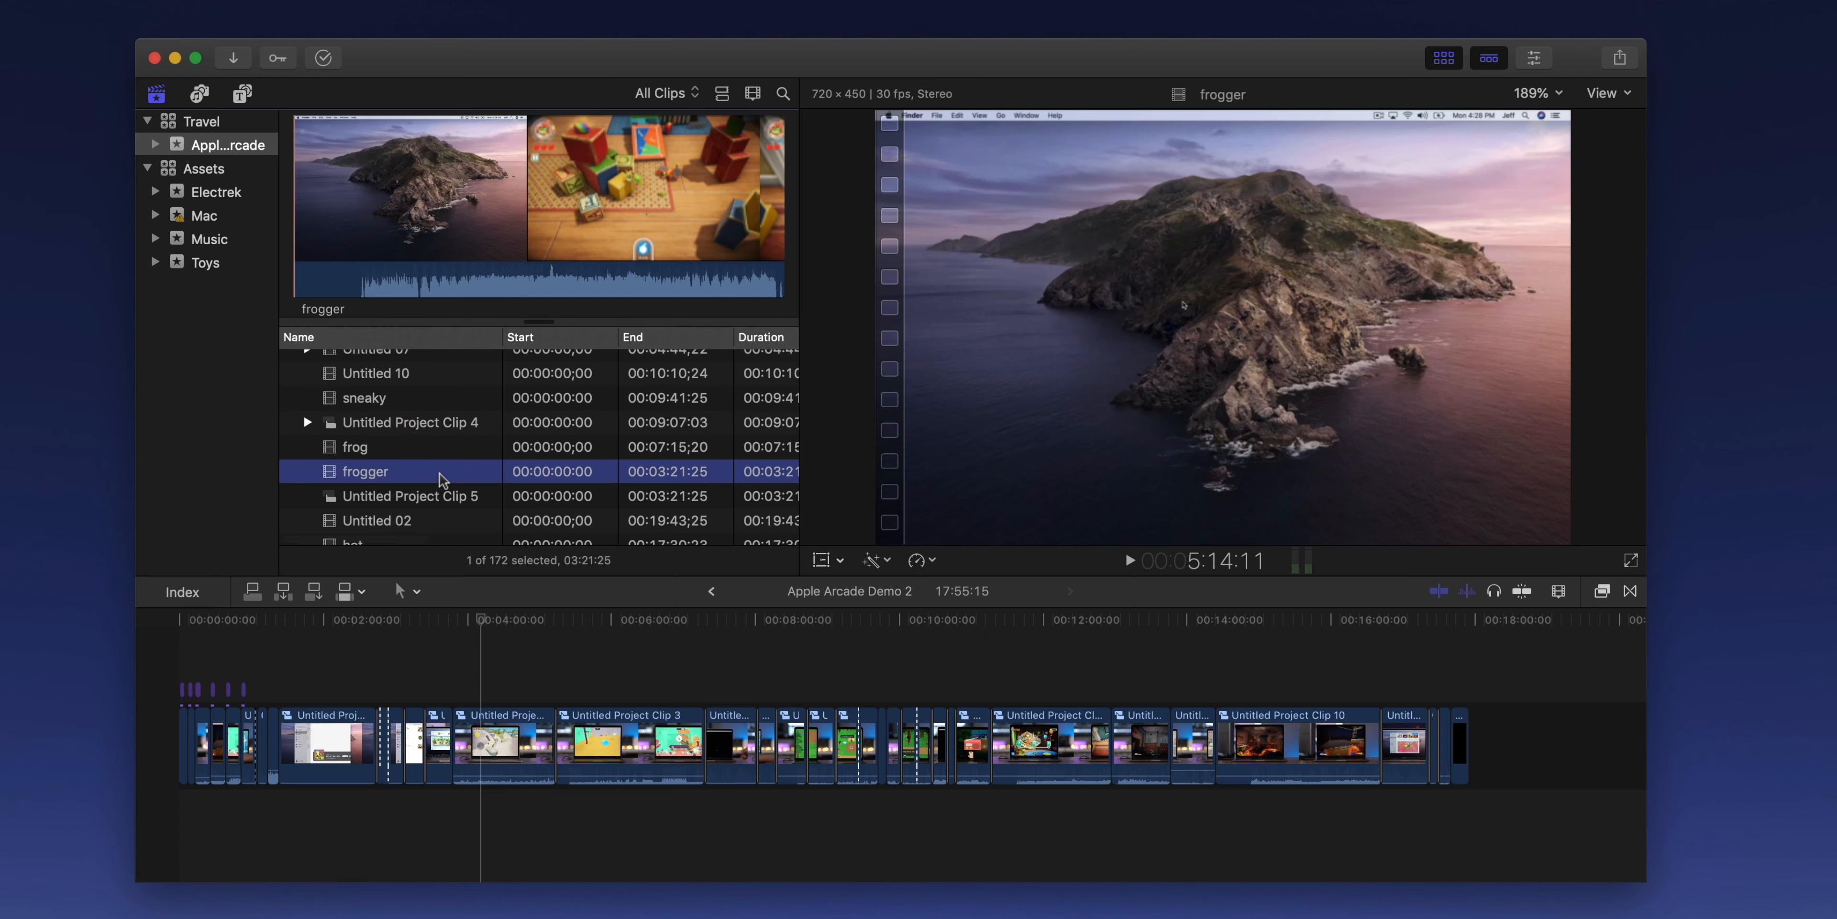
mouse_move(451, 467)
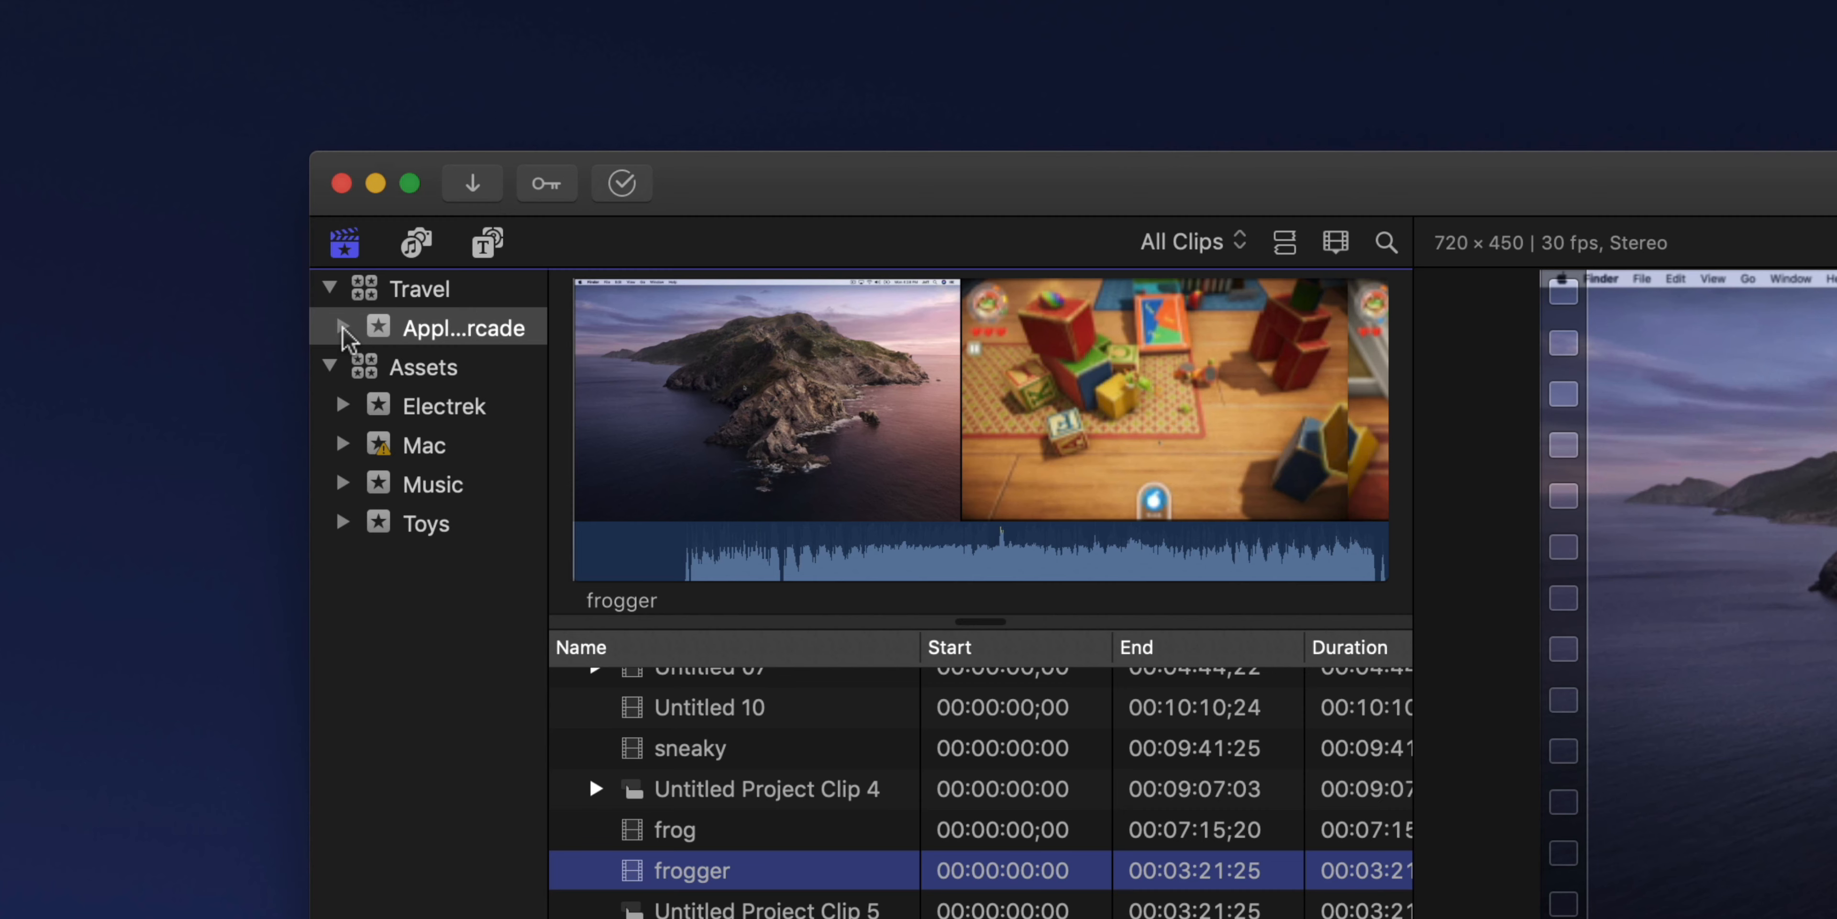
Expand Apple Arcade, open the Box shot keyword collection and select its eGPU clip range
left_click(343, 327)
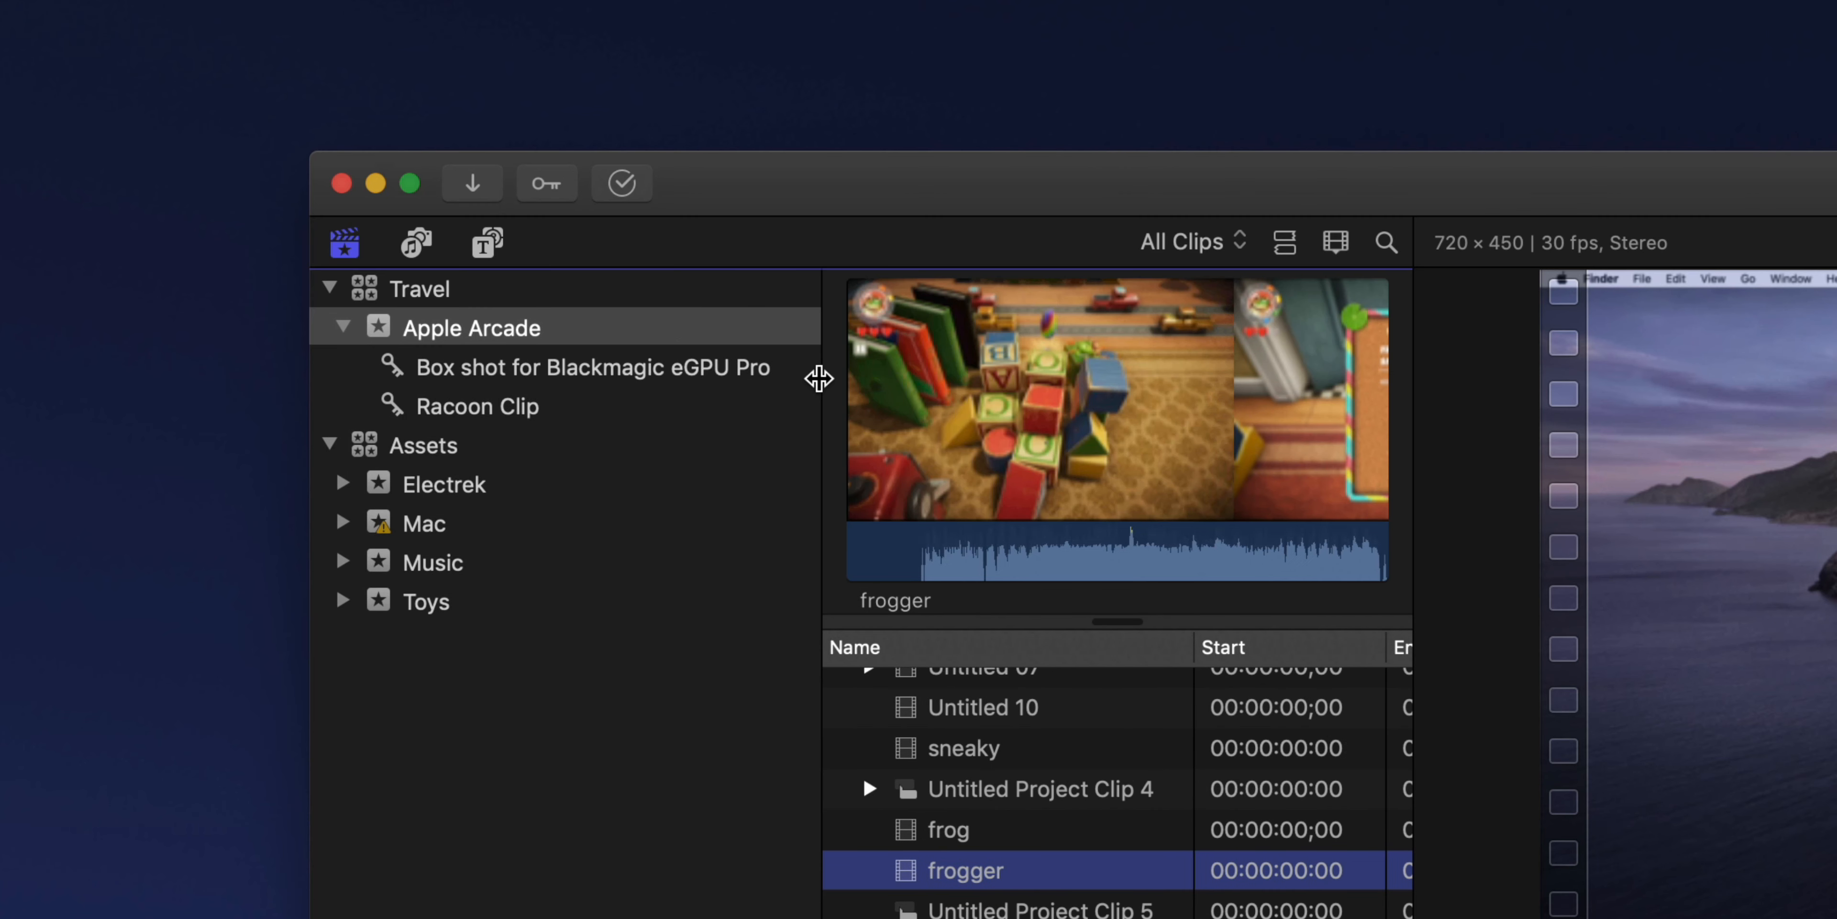
left_click(580, 368)
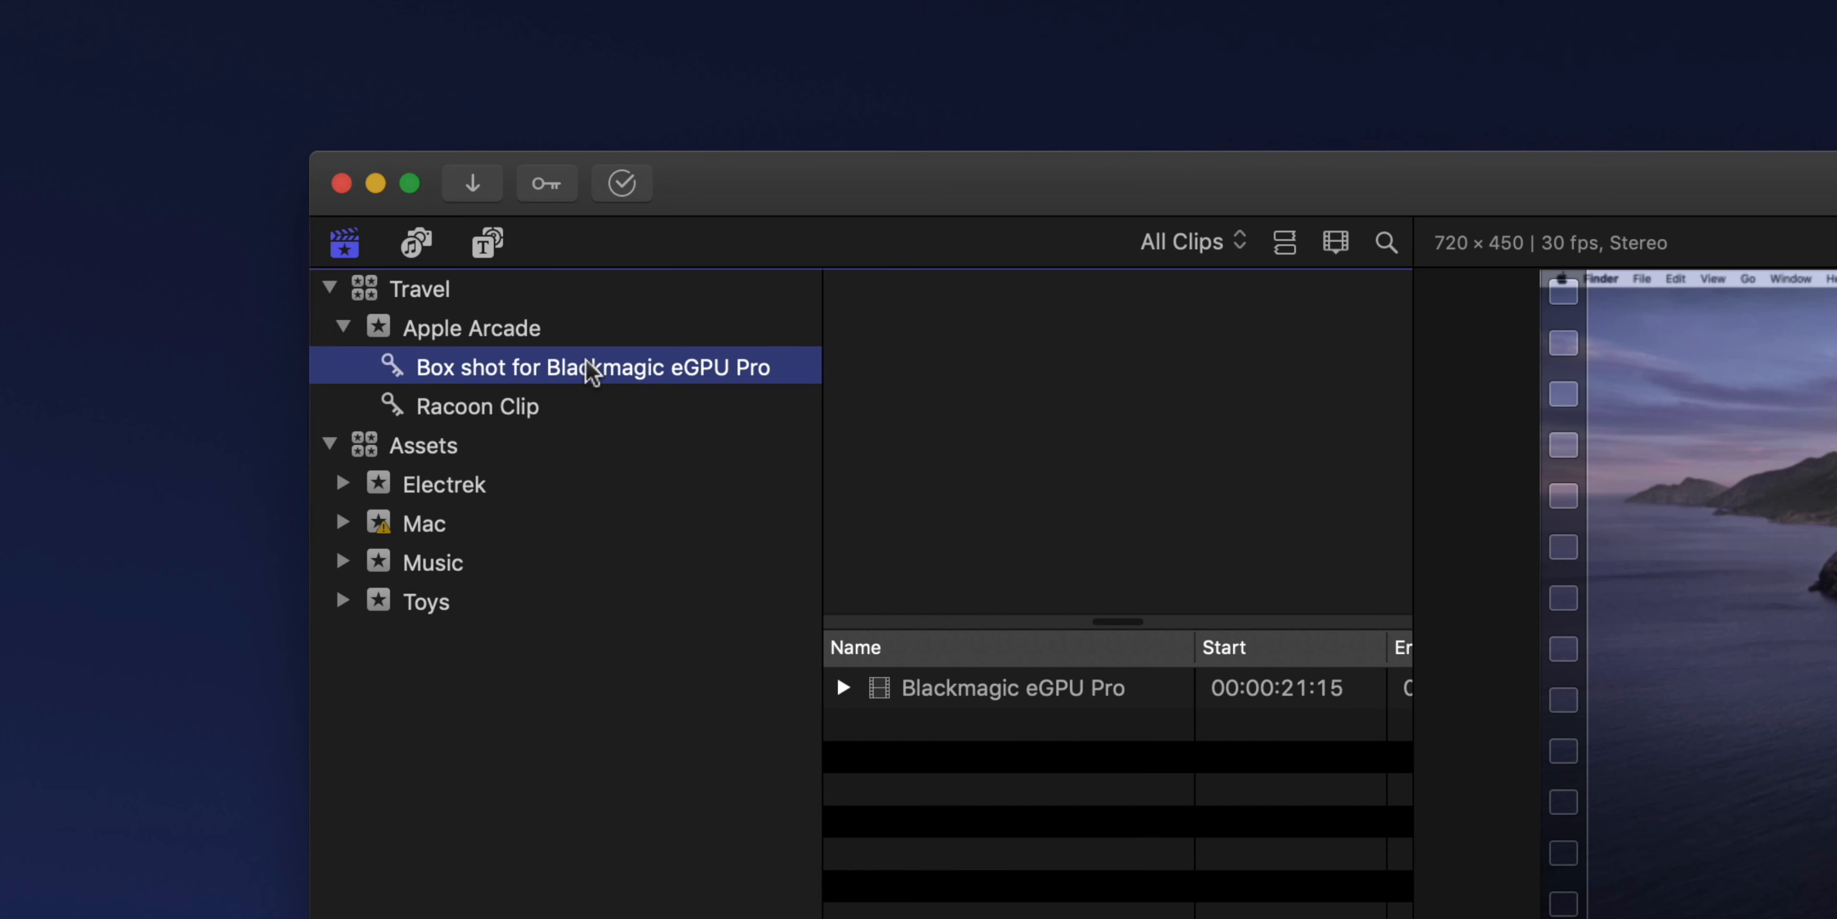
left_click(982, 689)
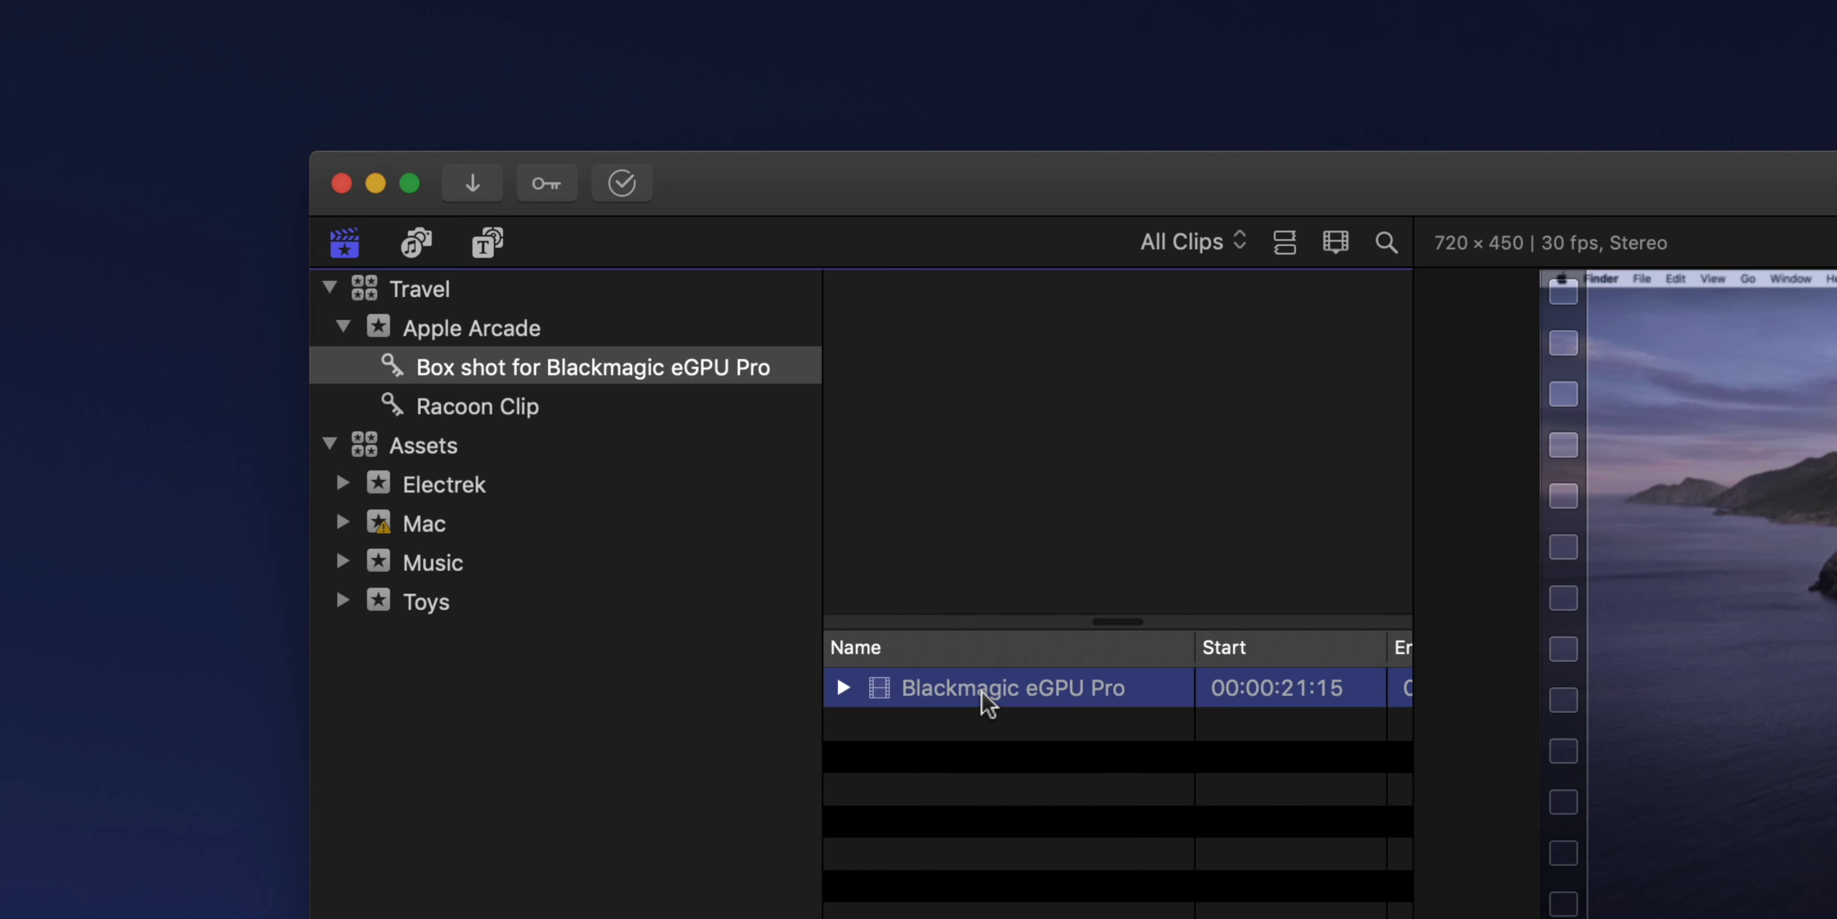
left_click(1015, 689)
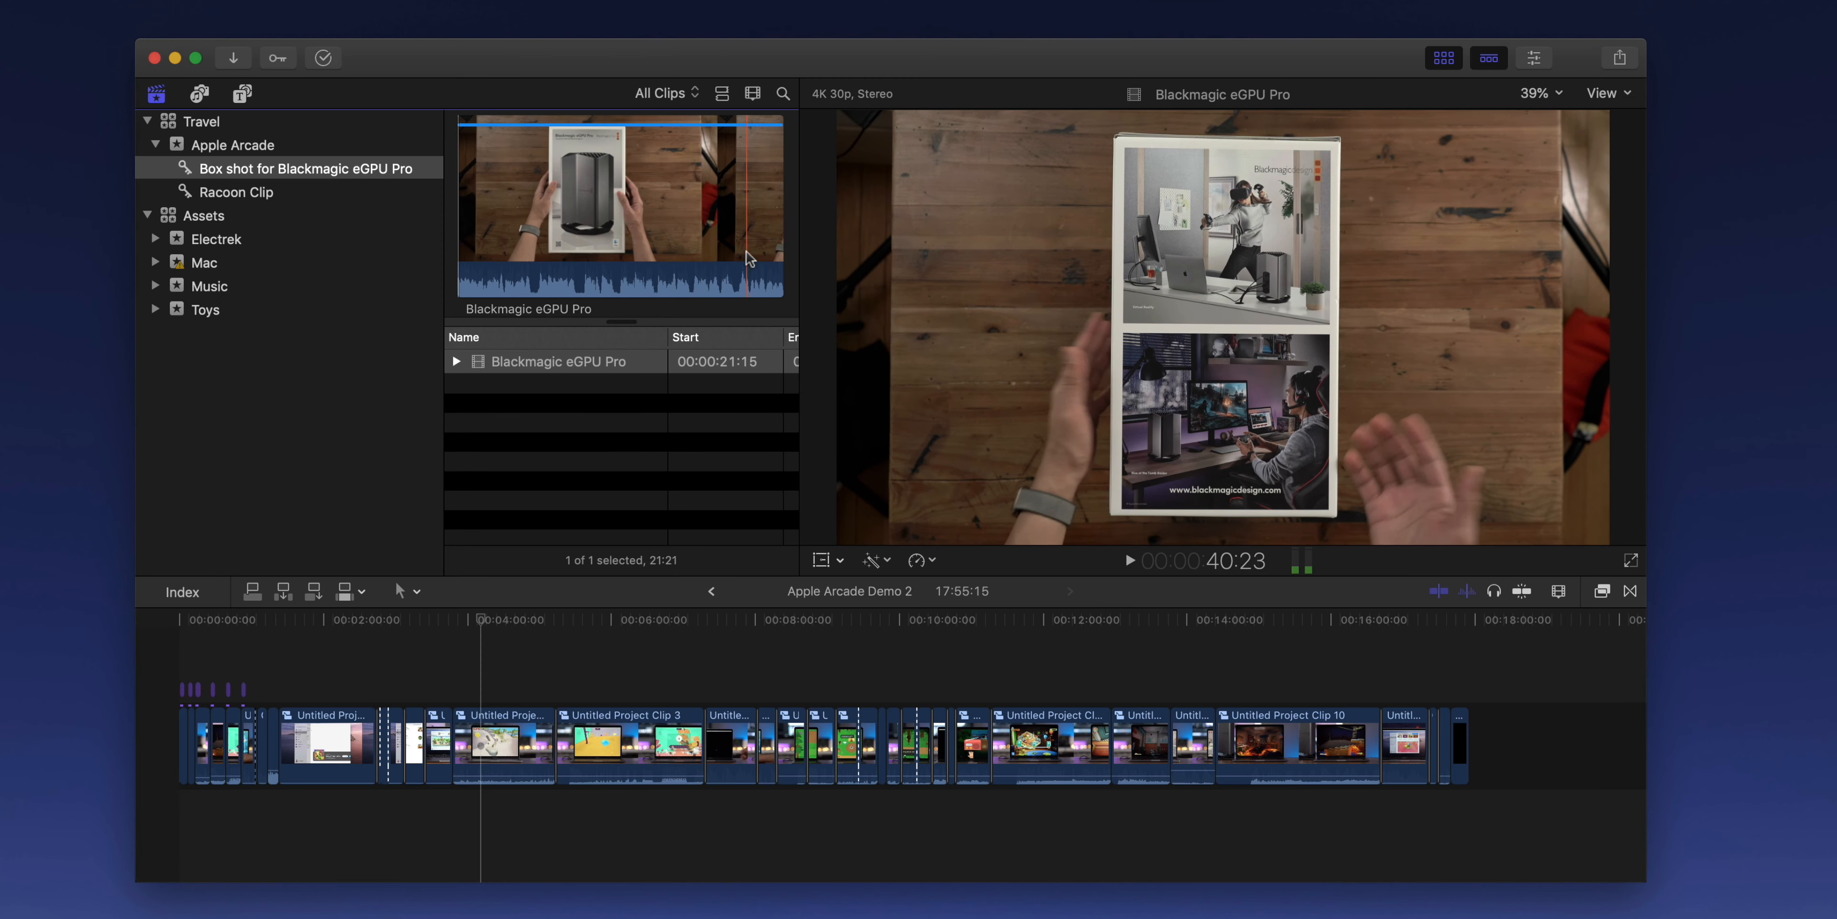
Drag the box-shot range into the timeline near 14 minutes and park the playhead on it
left_click(574, 231)
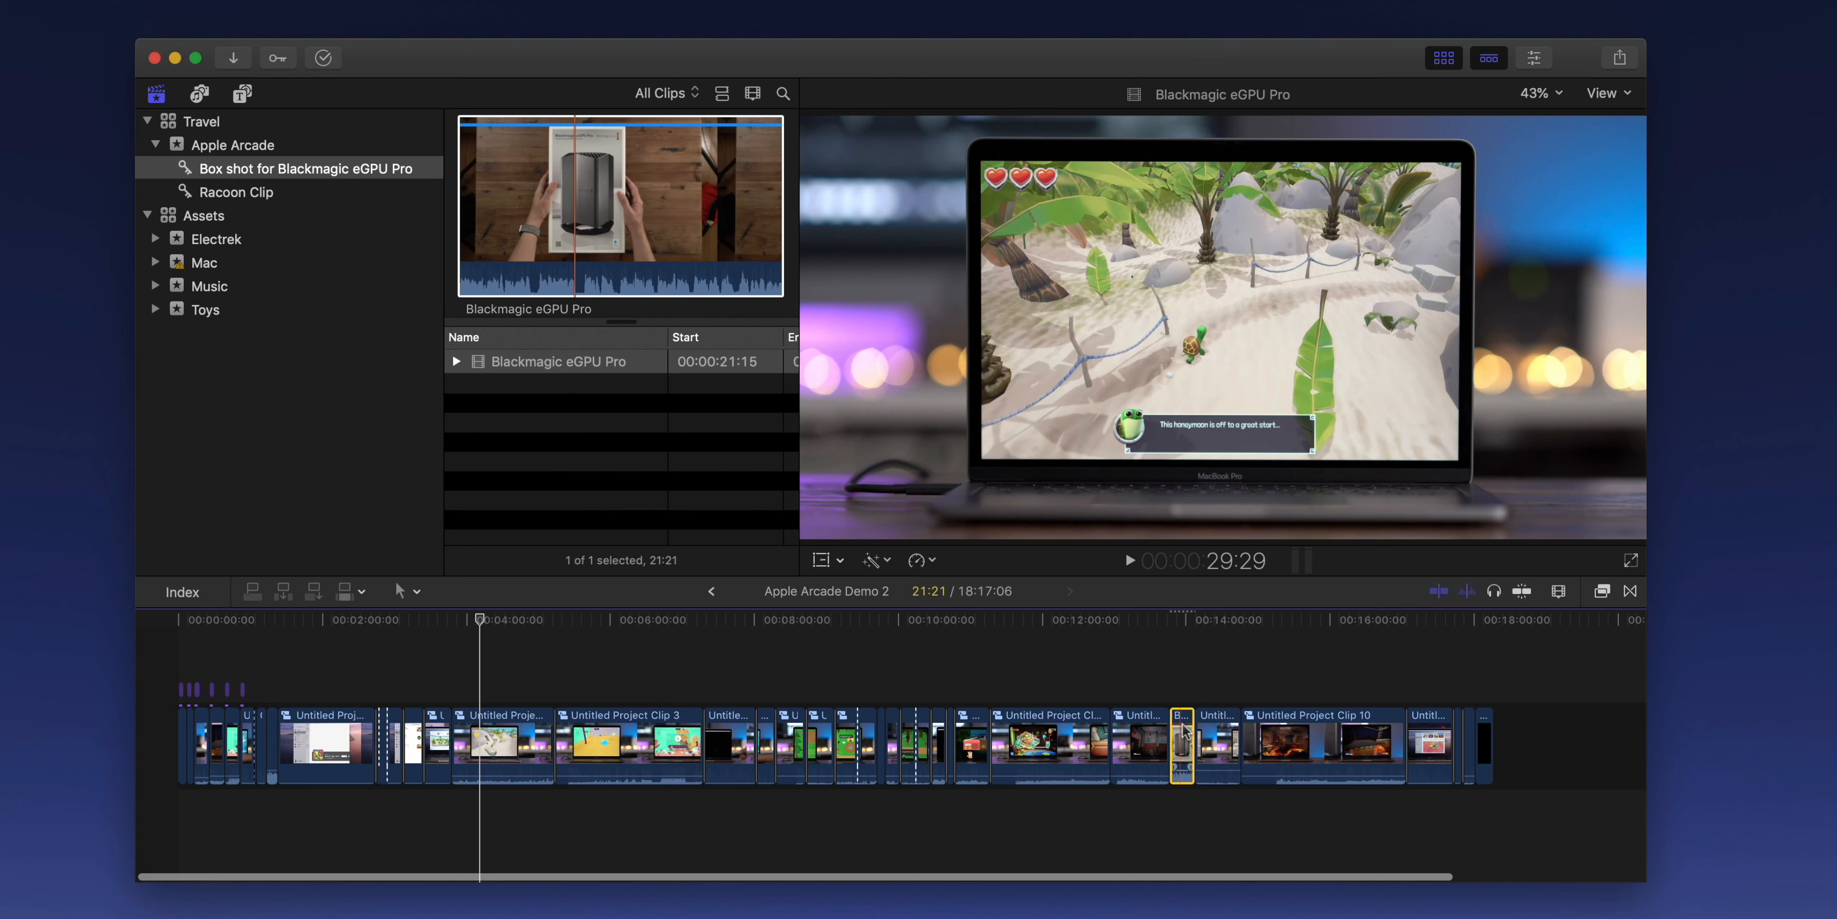
left_click(1181, 743)
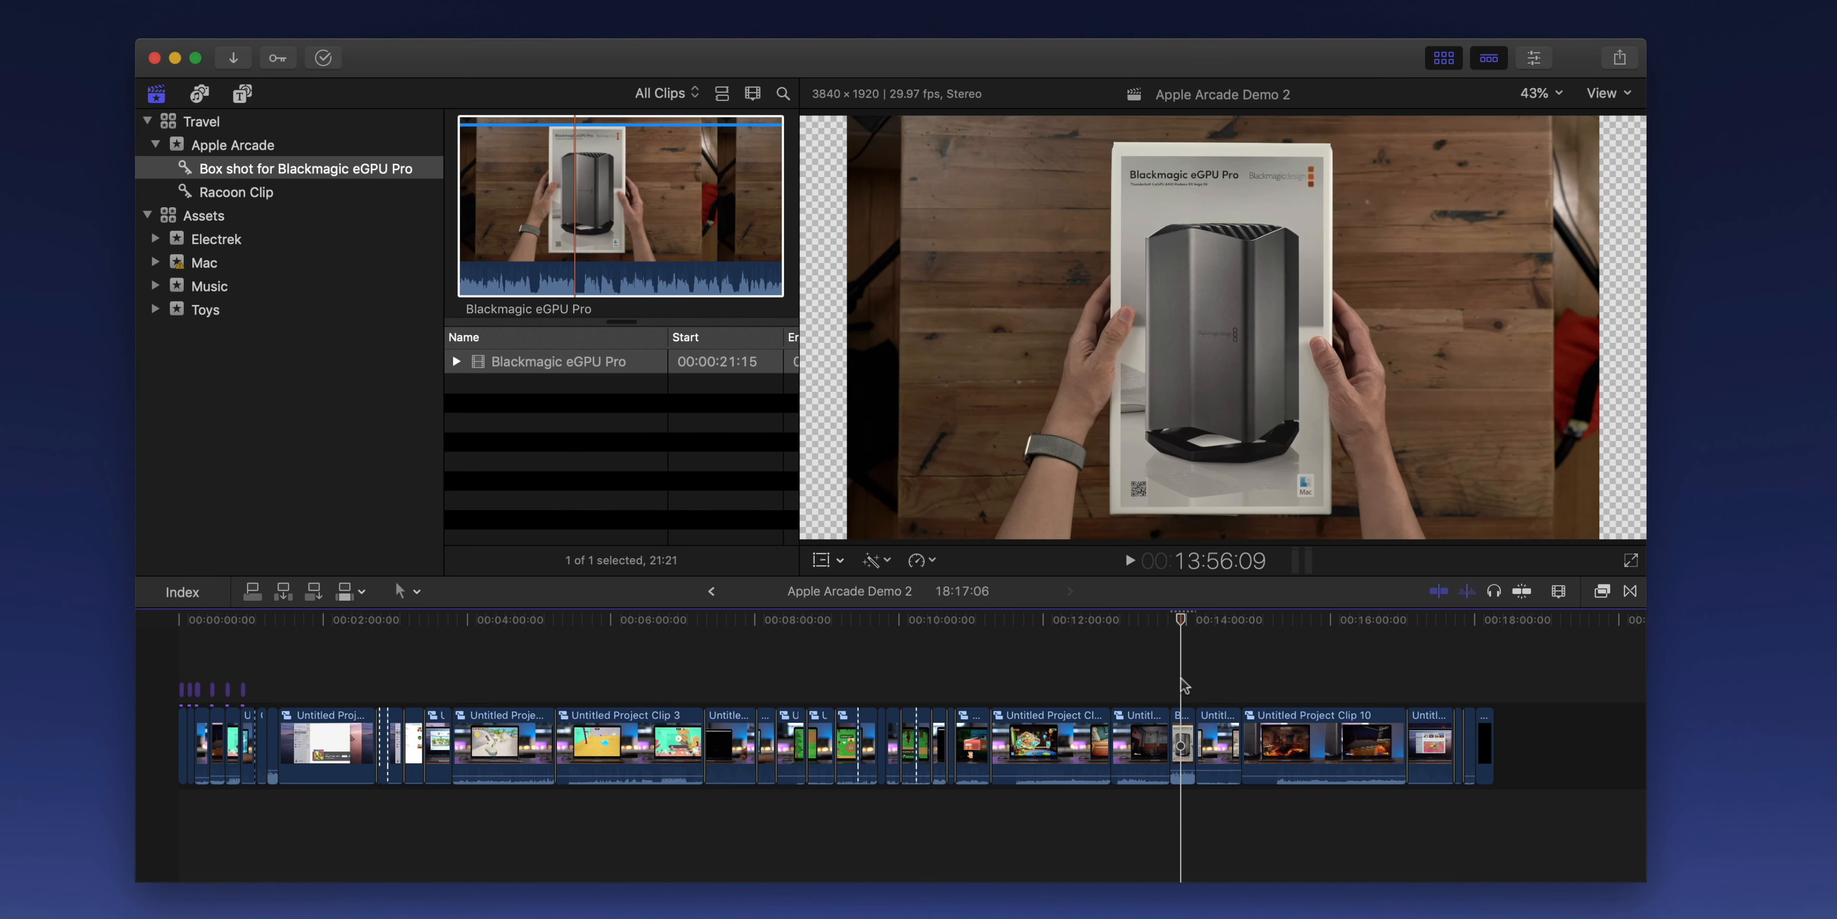